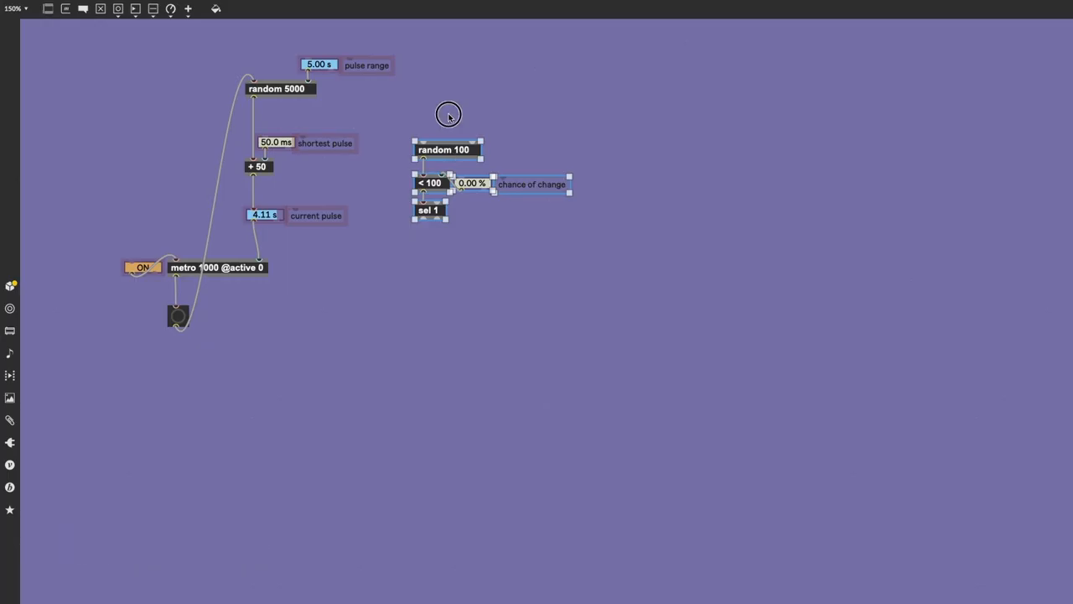
- Wire the metro pulses into random 100 and set chance of change to 87.4%
left_click(529, 157)
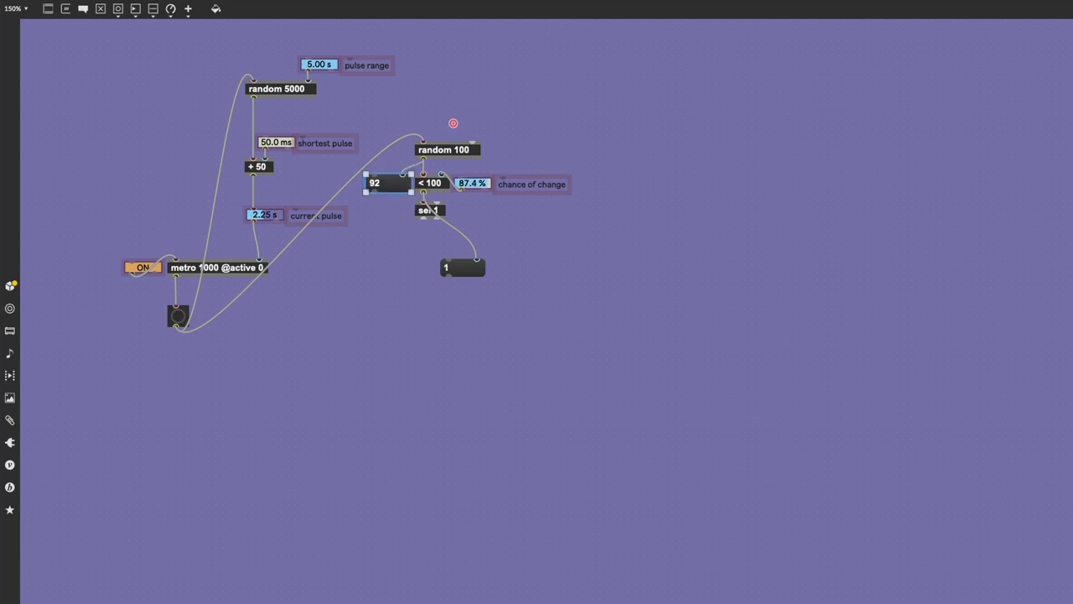
left_click(461, 267)
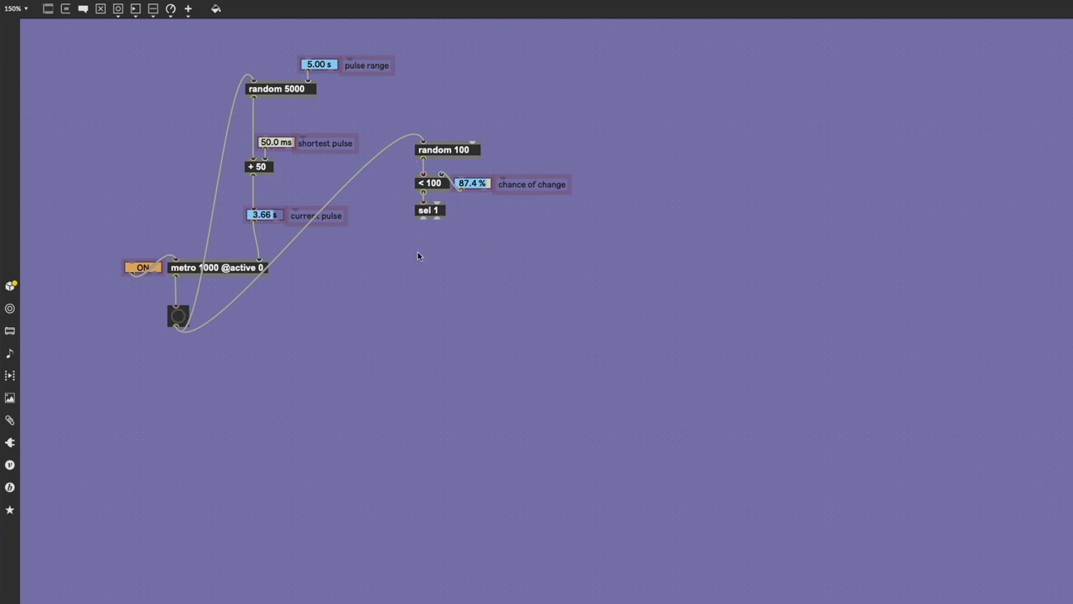
mouse_move(180, 319)
type("bang")
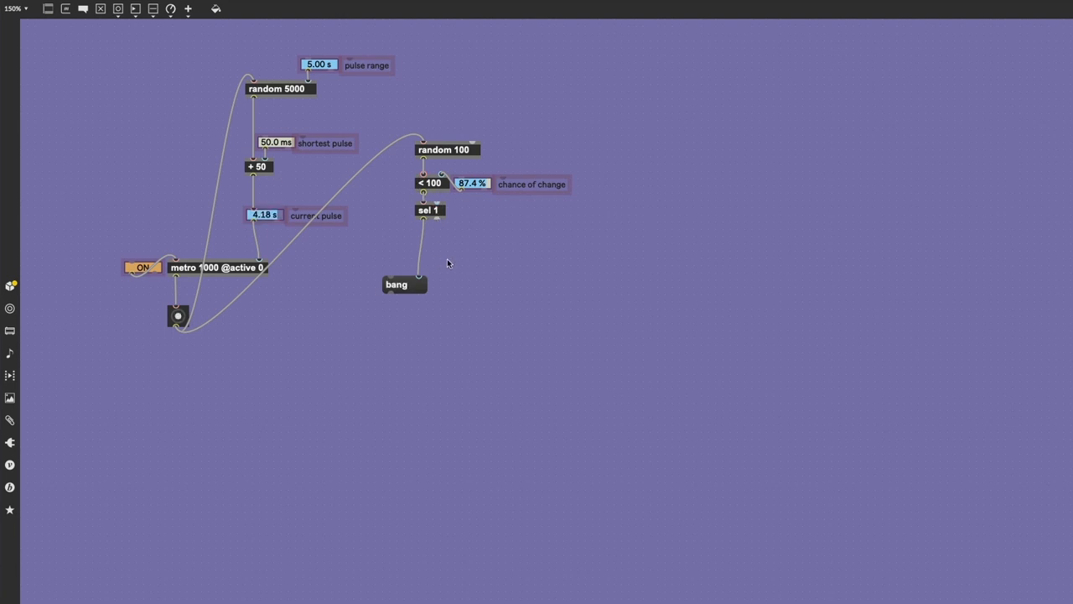
- Move the bang message directly beneath sel 1
left_click_drag(396, 284, 400, 252)
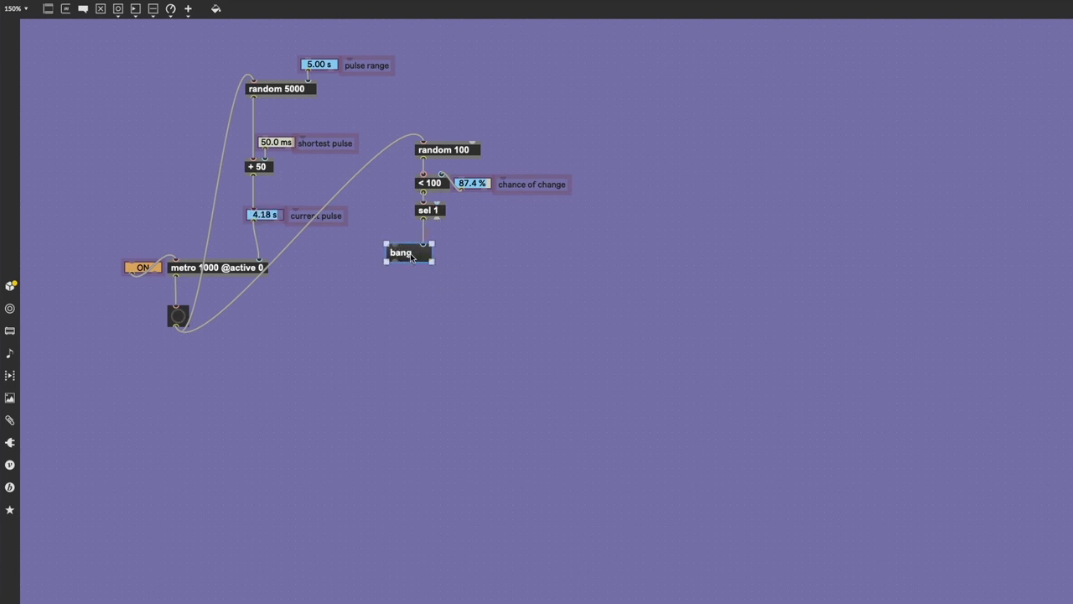